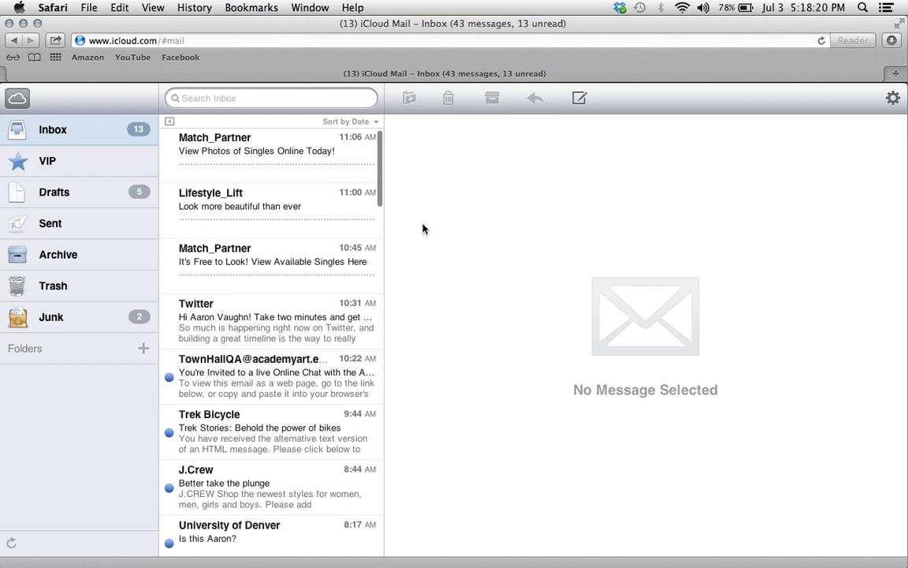
mouse_move(298, 181)
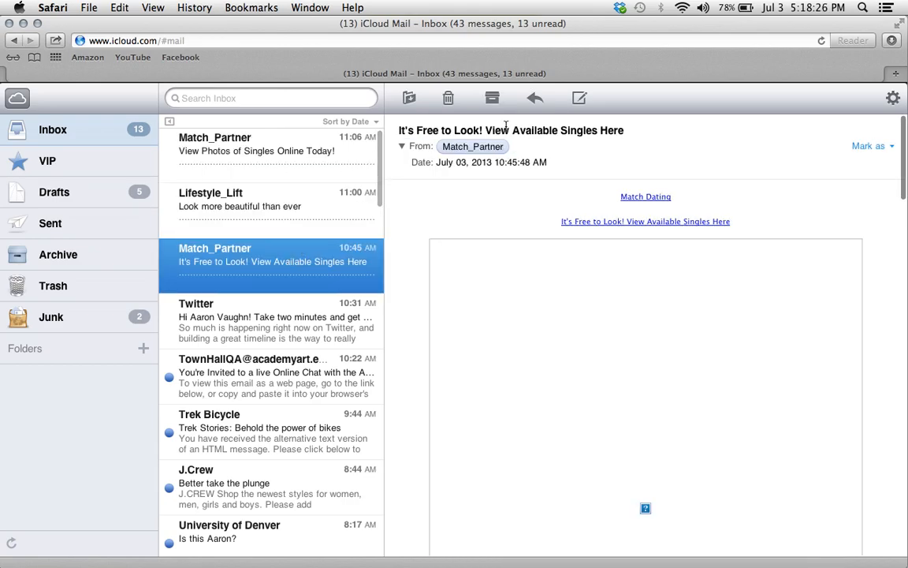
click(472, 146)
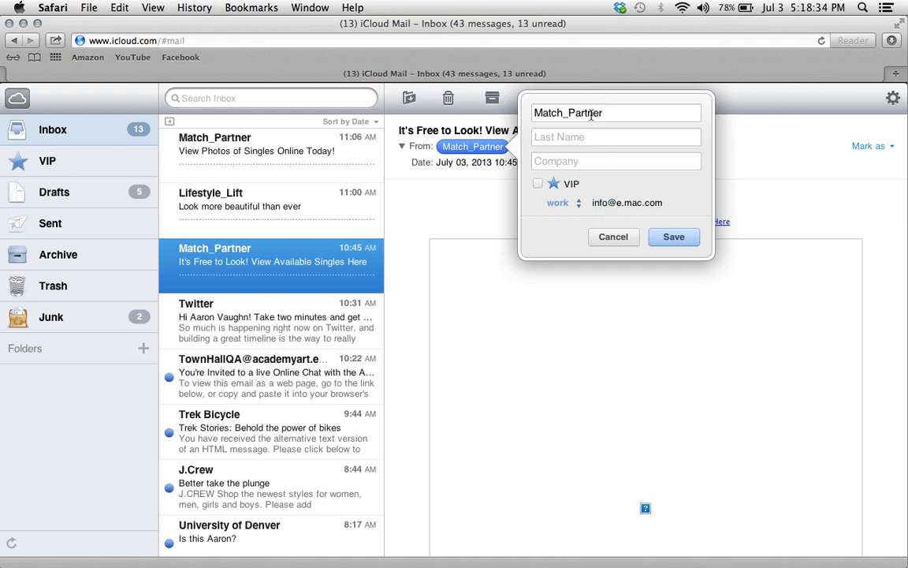
mouse_move(558, 126)
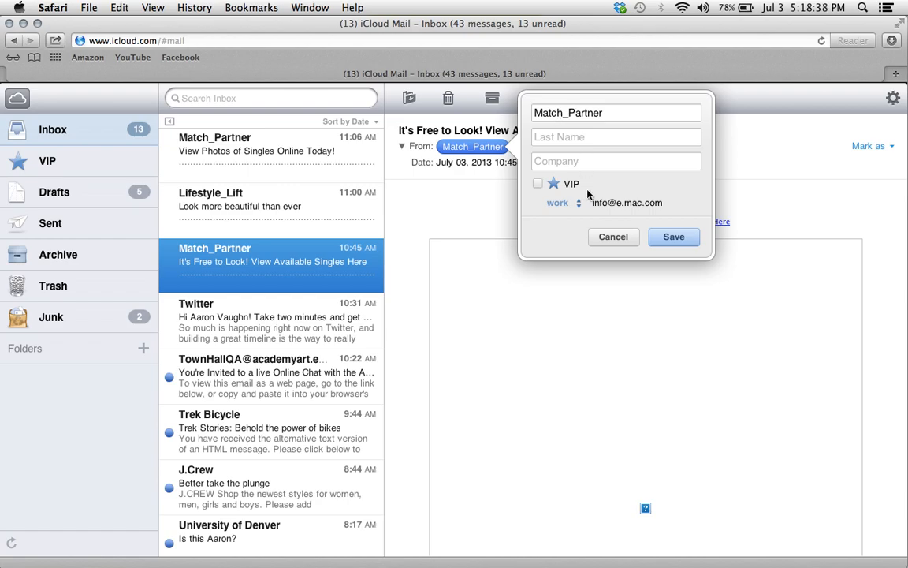
click(613, 237)
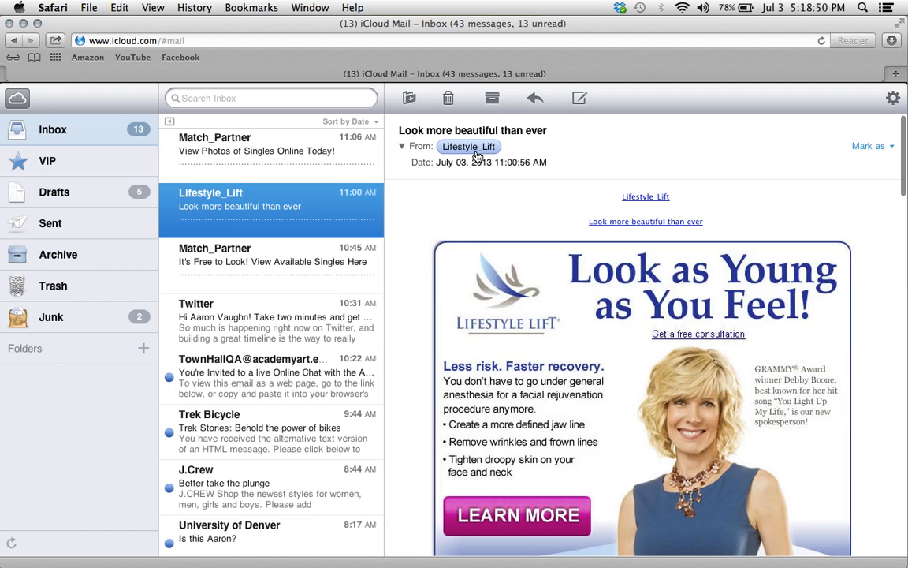
mouse_move(454, 183)
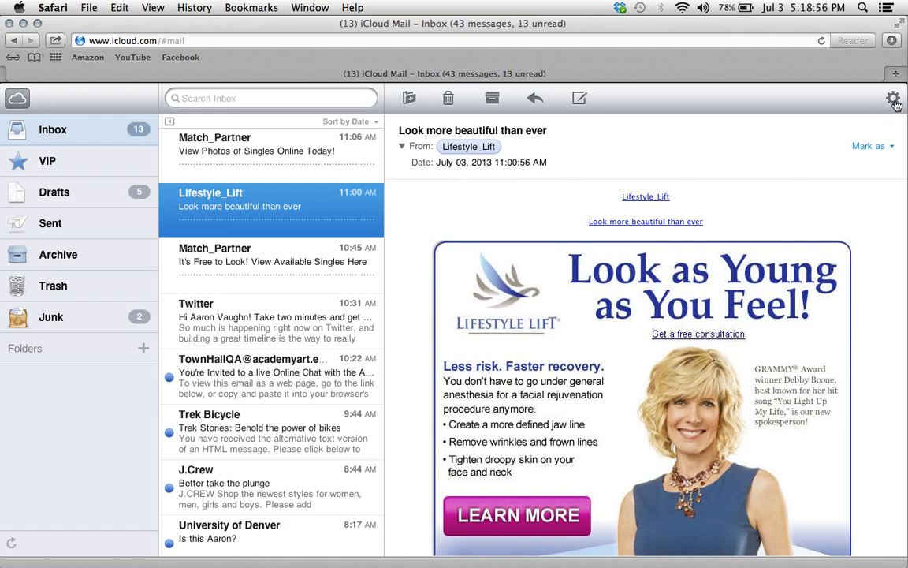
- Open the Rules settings from the gear menu
click(893, 98)
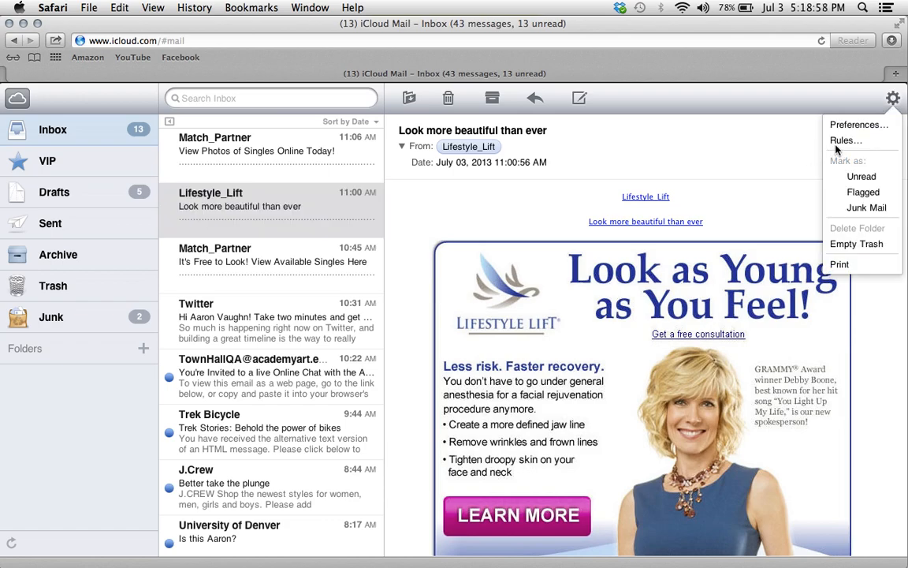
mouse_move(846, 141)
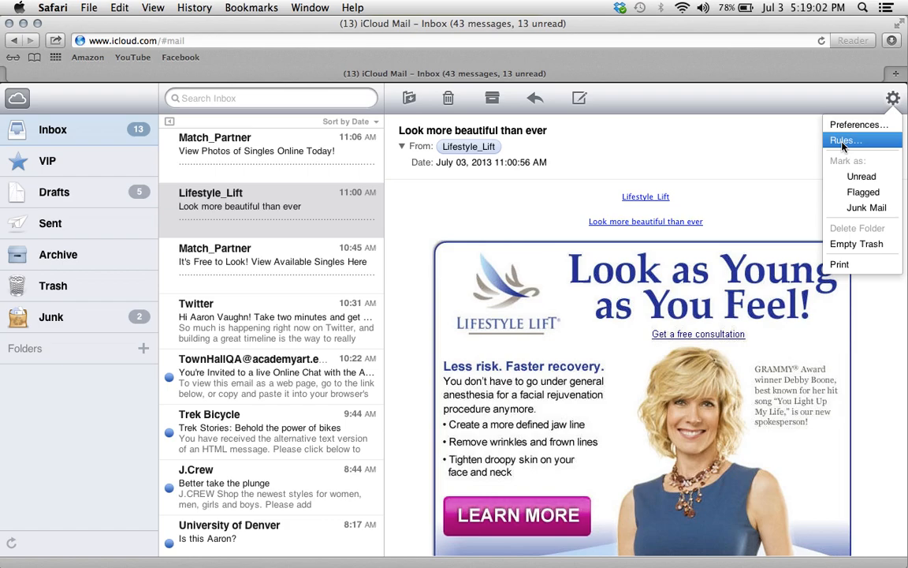
click(845, 139)
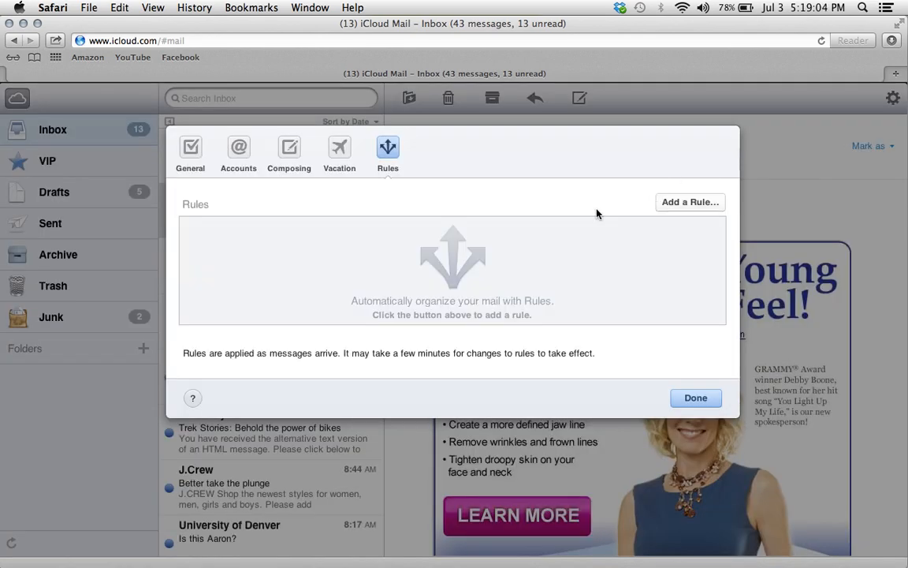
mouse_move(684, 212)
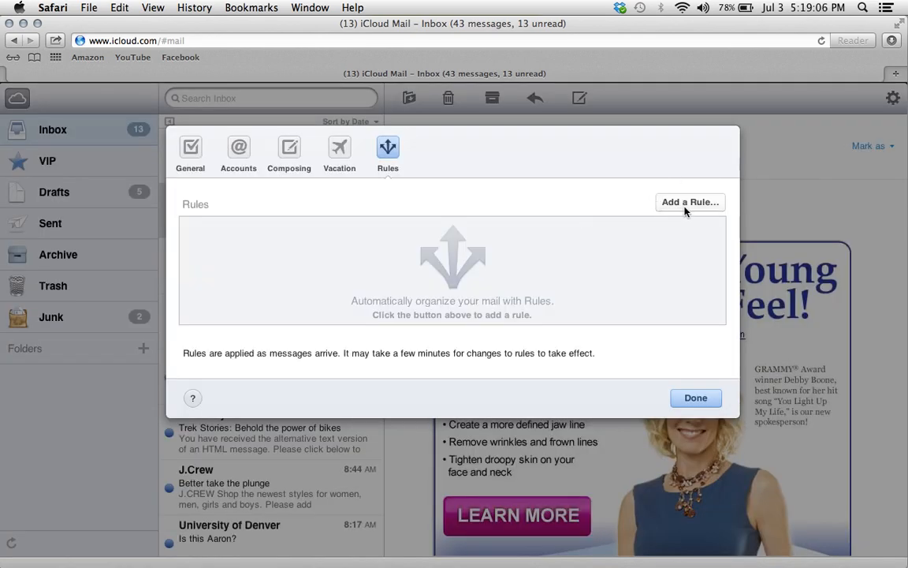
click(689, 202)
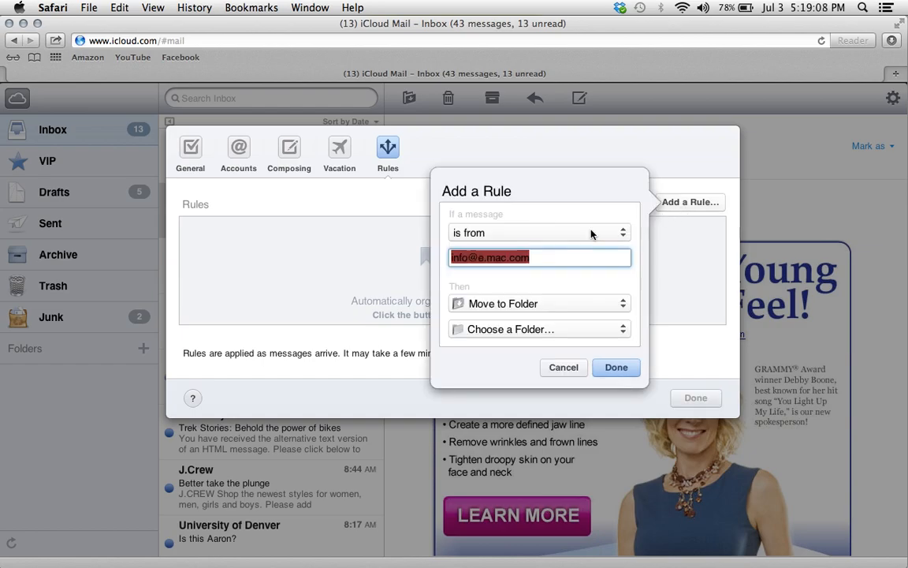
key(Delete)
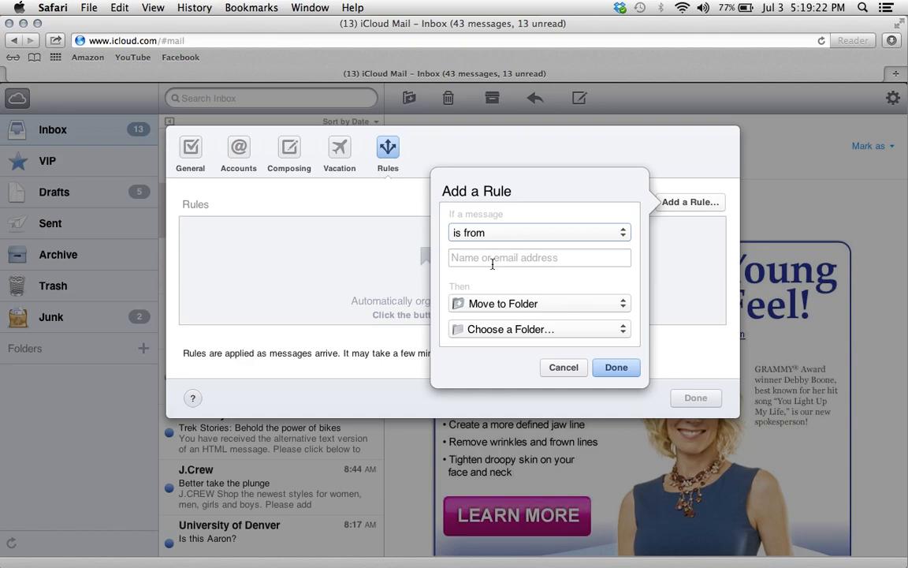
click(539, 257)
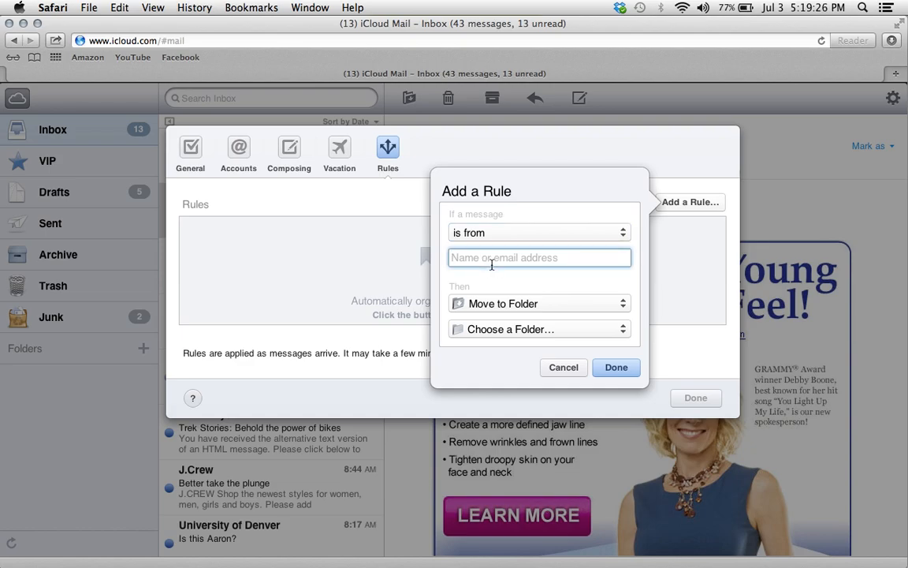
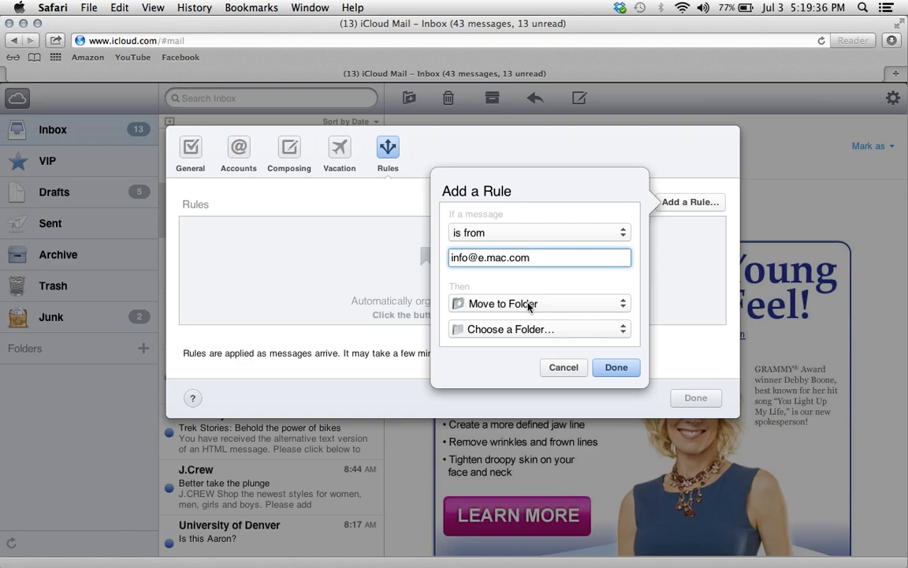
- Make the rule move matching messages to Trash, then save and close settings
click(539, 304)
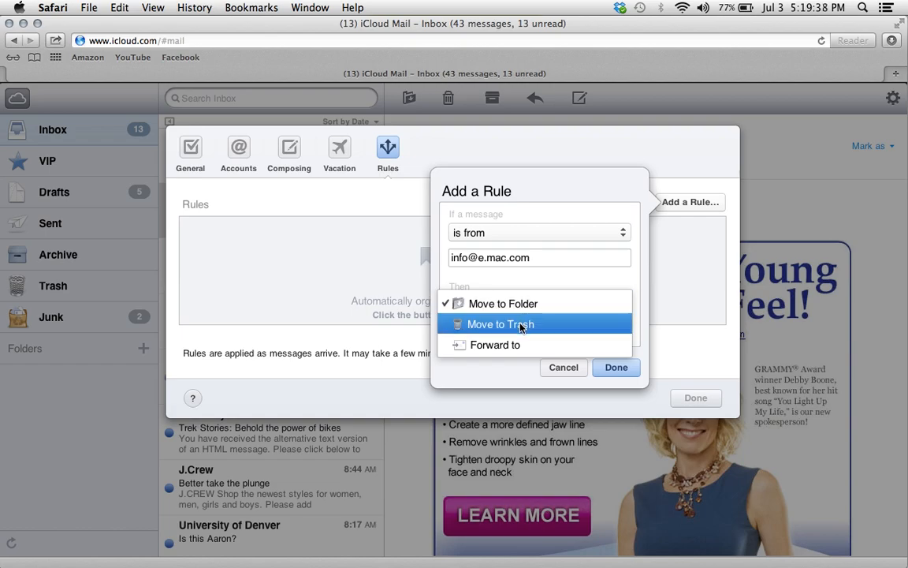
click(500, 324)
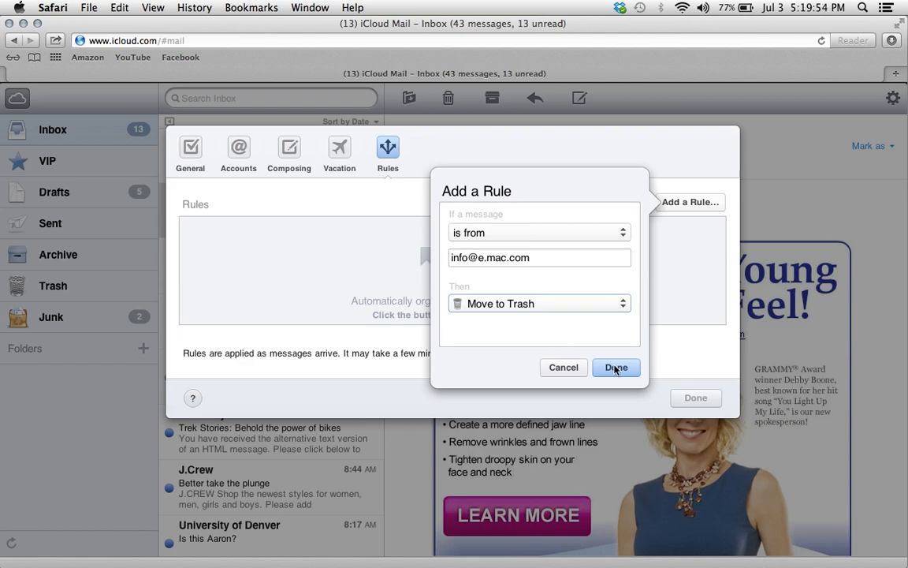
click(615, 367)
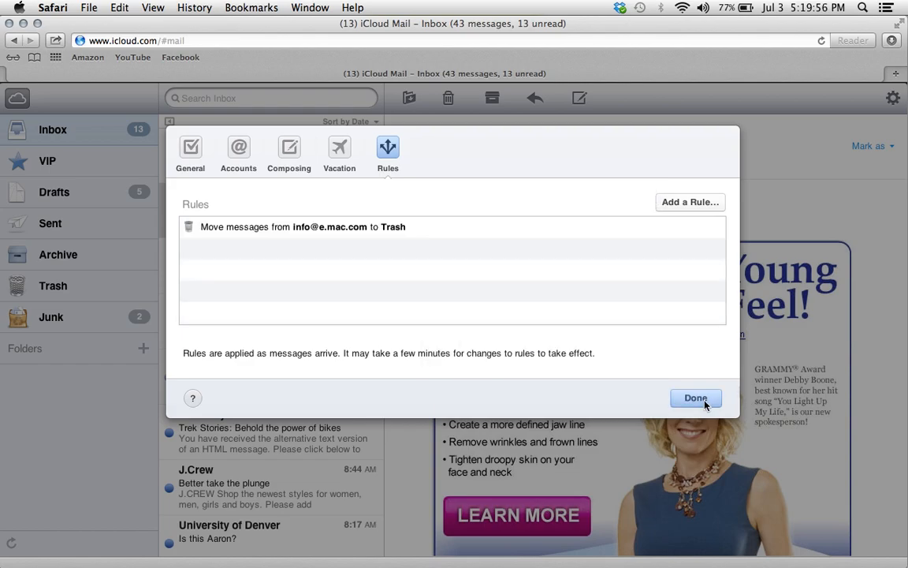
click(696, 397)
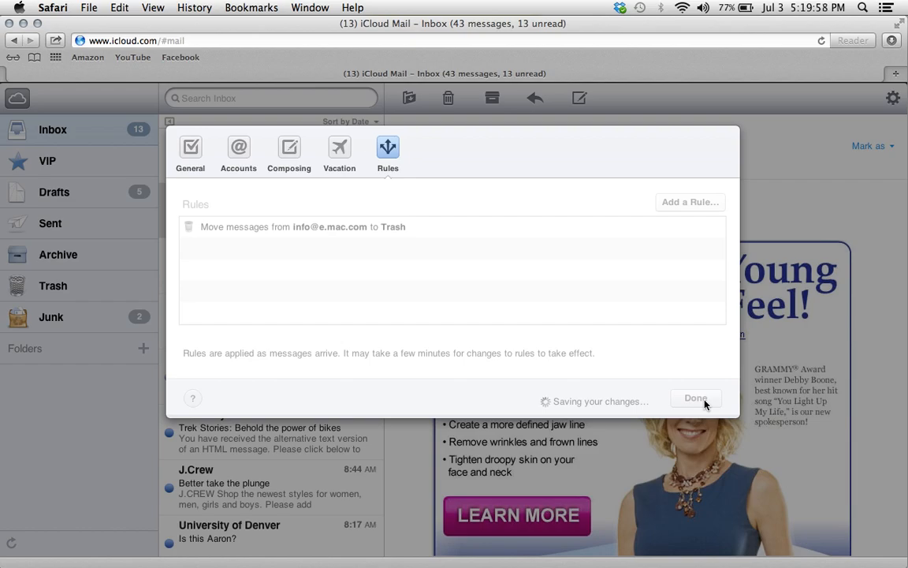
click(694, 397)
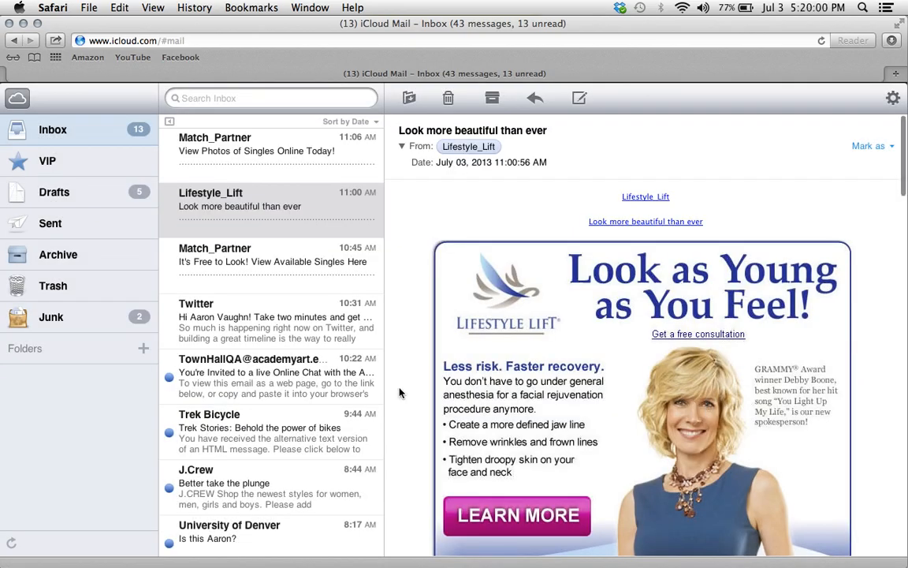
mouse_move(359, 280)
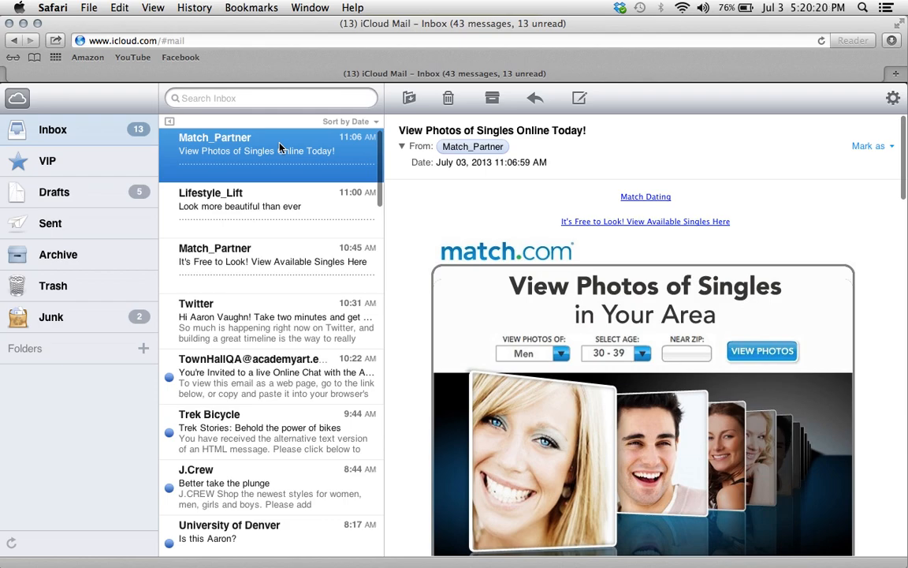
mouse_move(305, 186)
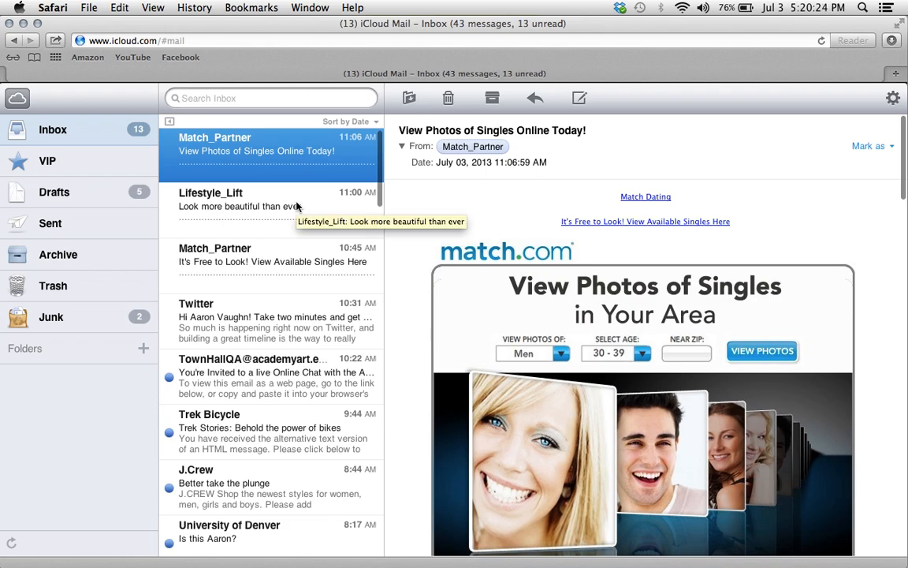
mouse_move(253, 219)
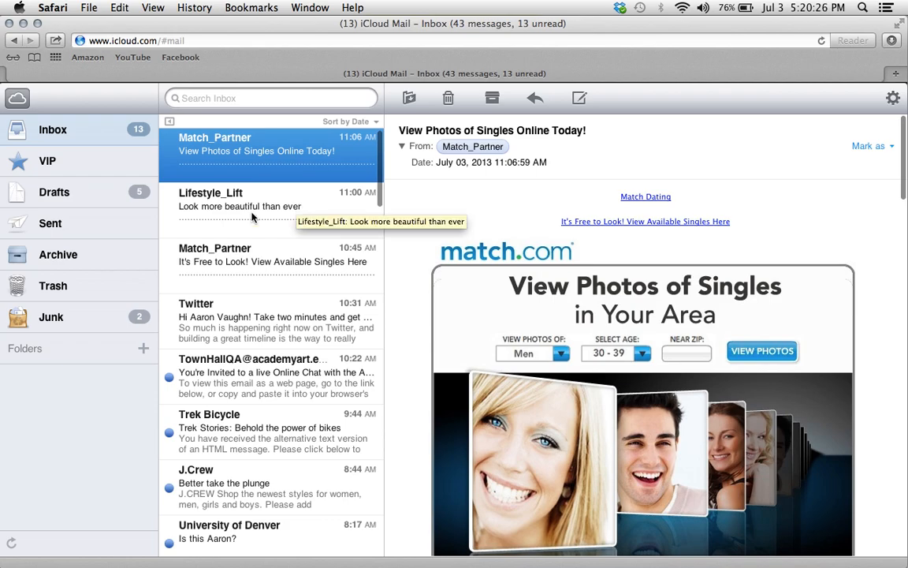